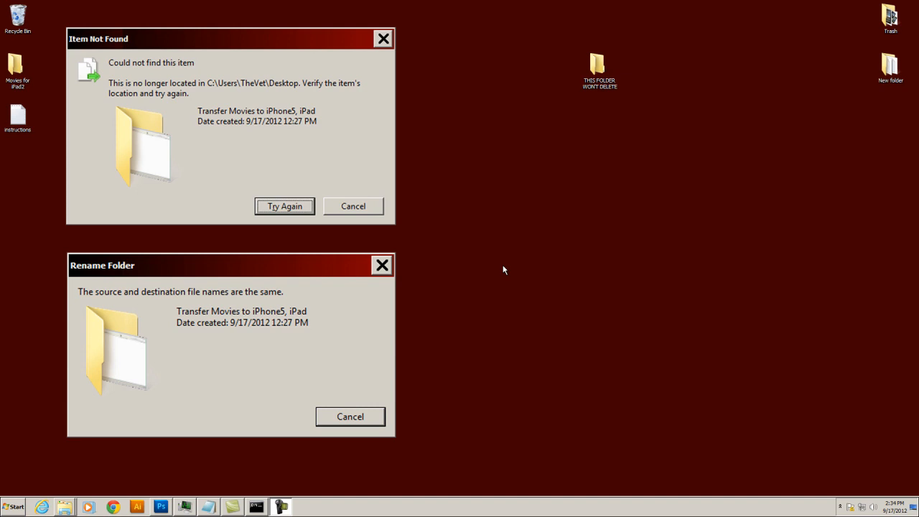
pyautogui.moveTo(216, 126)
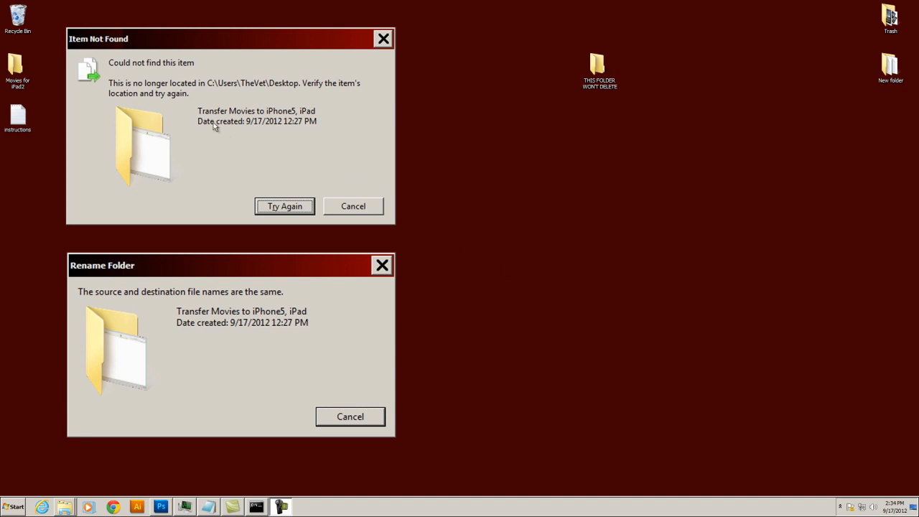
pyautogui.moveTo(97, 51)
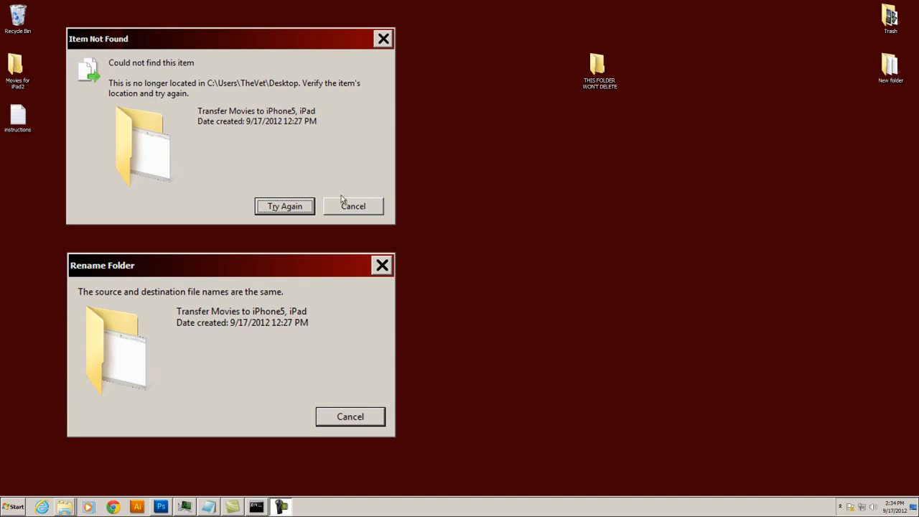
pyautogui.moveTo(368, 209)
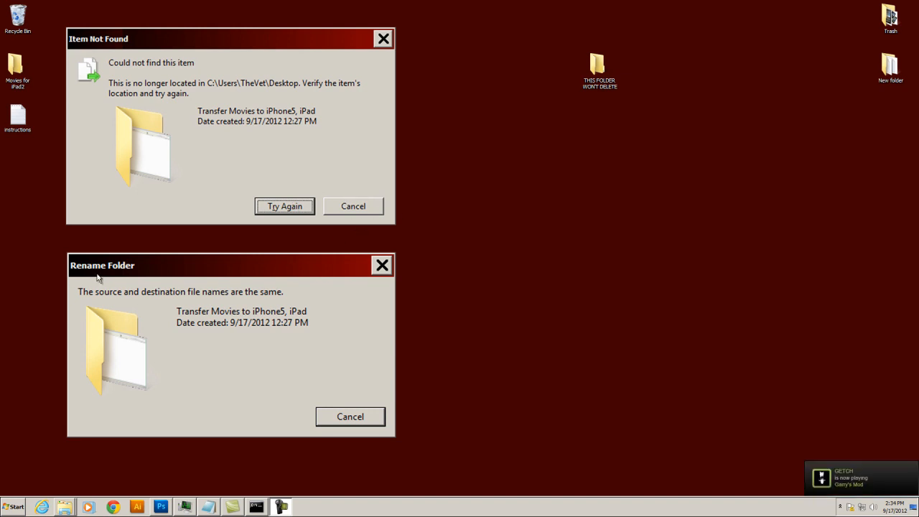
pyautogui.moveTo(139, 316)
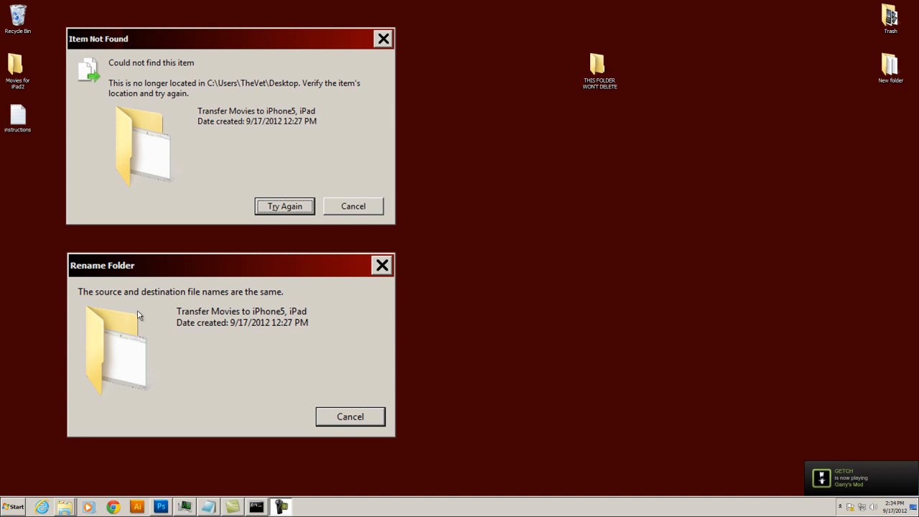
pyautogui.moveTo(86, 302)
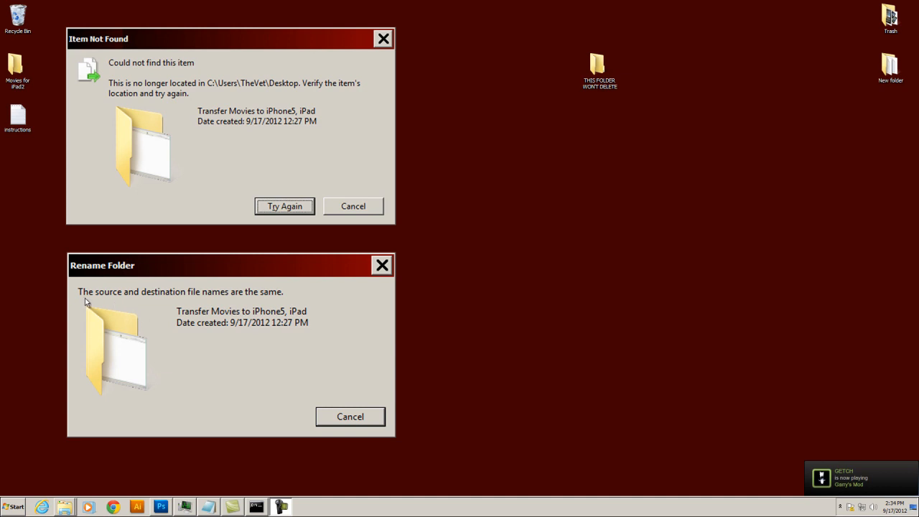
pyautogui.moveTo(219, 292)
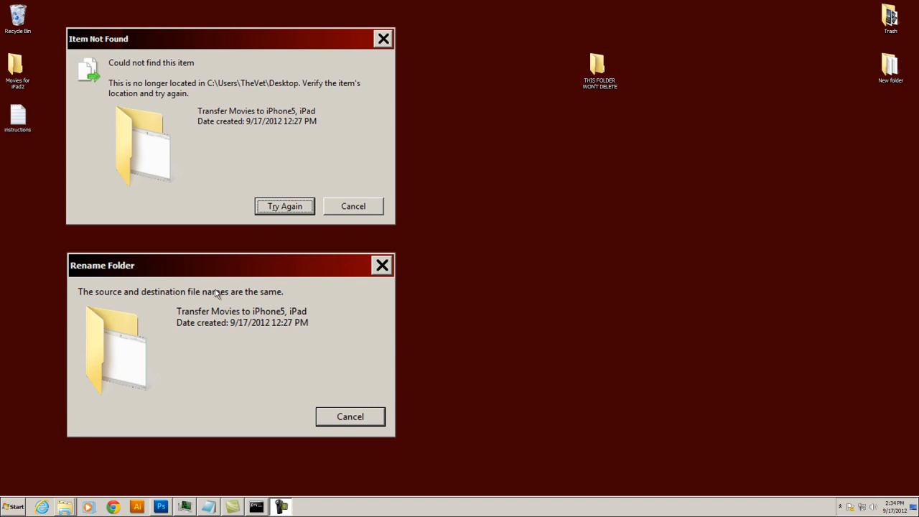
pyautogui.moveTo(259, 268)
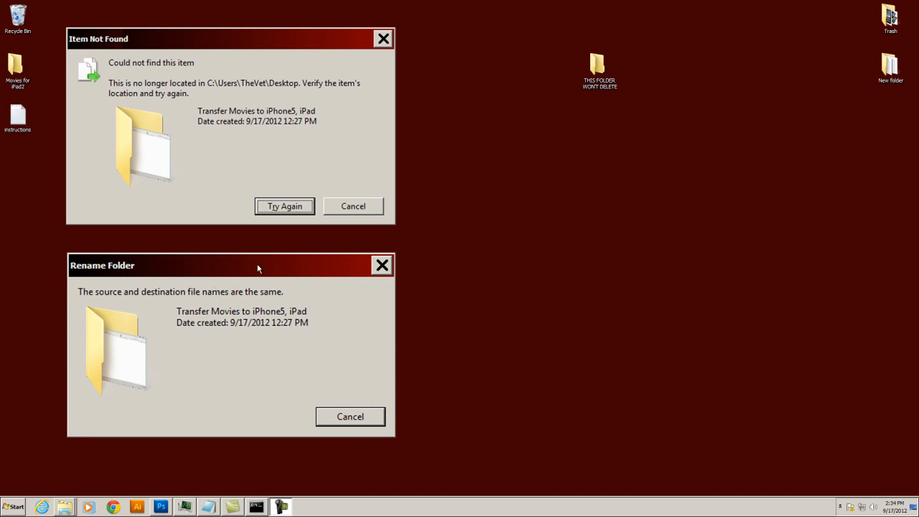
pyautogui.moveTo(276, 266)
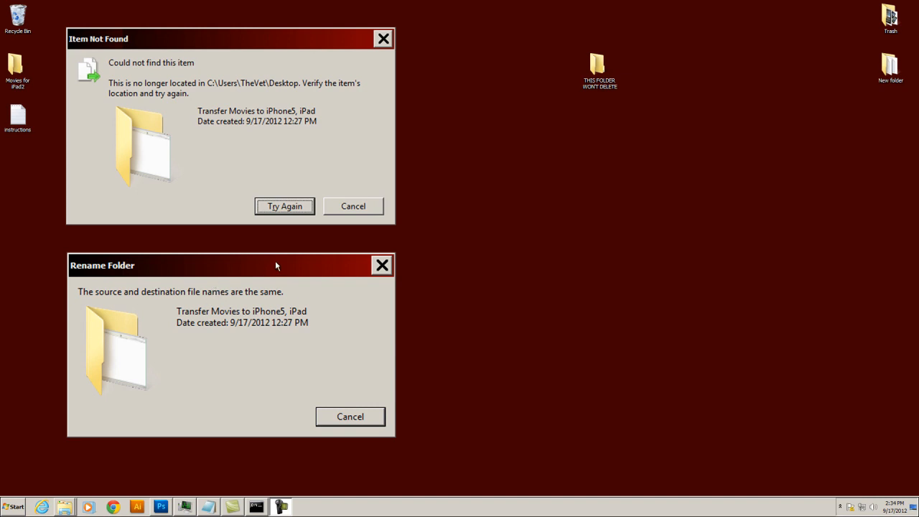
pyautogui.moveTo(327, 274)
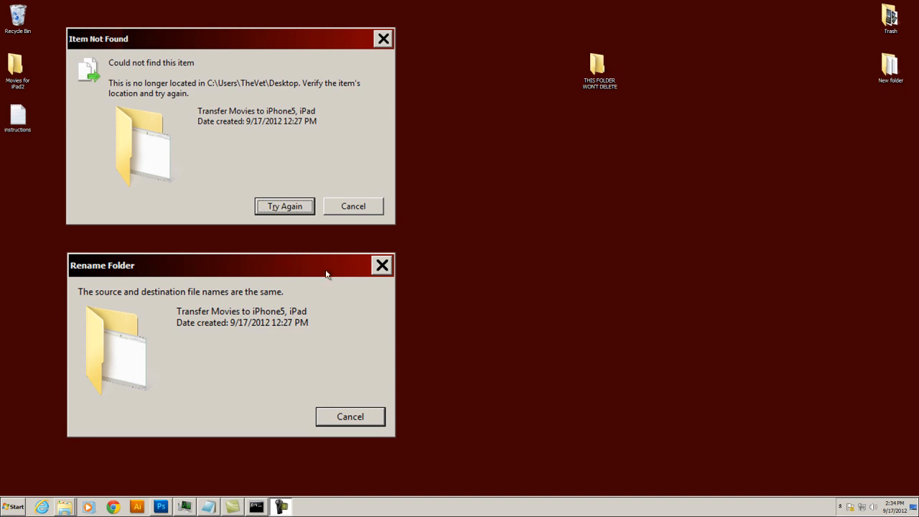
pyautogui.moveTo(484, 259)
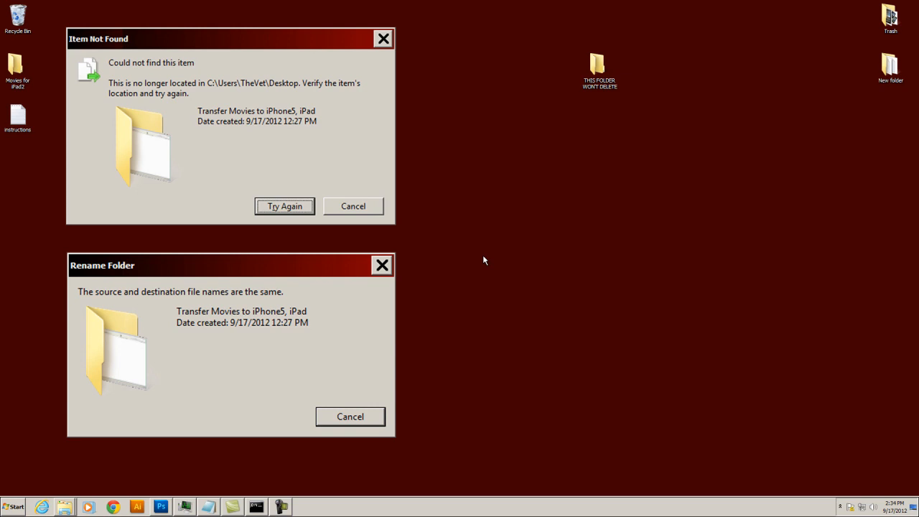
pyautogui.moveTo(481, 262)
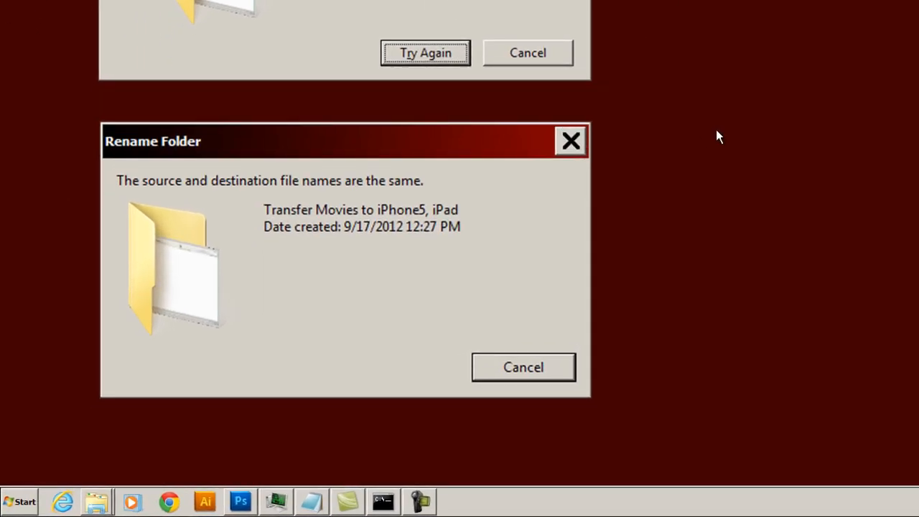
# Search the Start menu for 'CMD' to find the Command Prompt program.
pyautogui.click(20, 501)
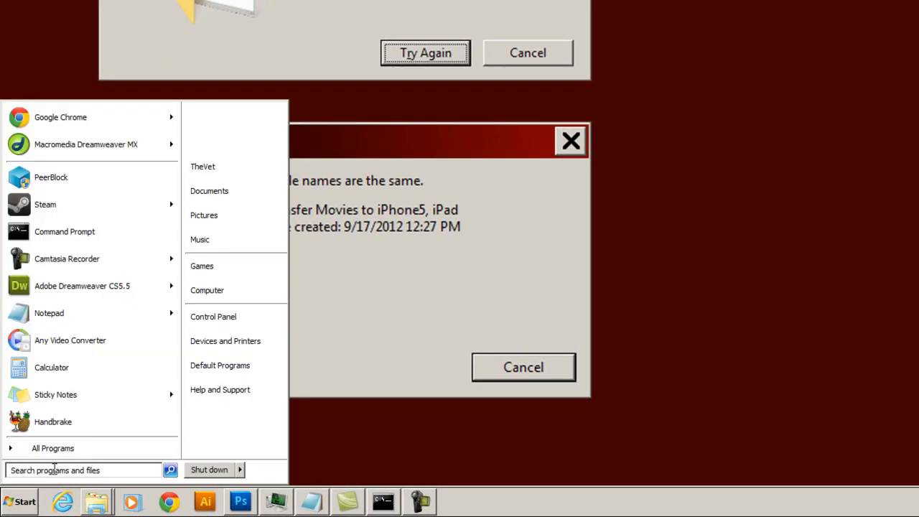
pyautogui.write('CMD')
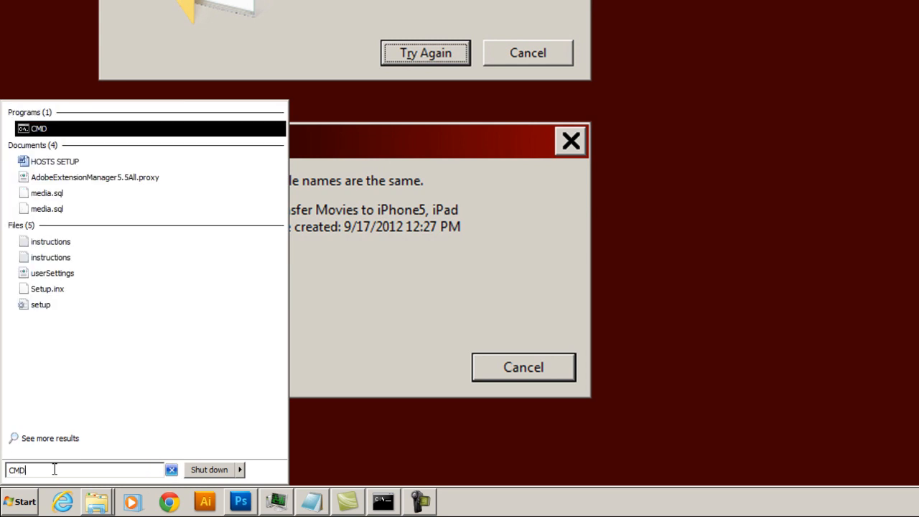
pyautogui.moveTo(39, 129)
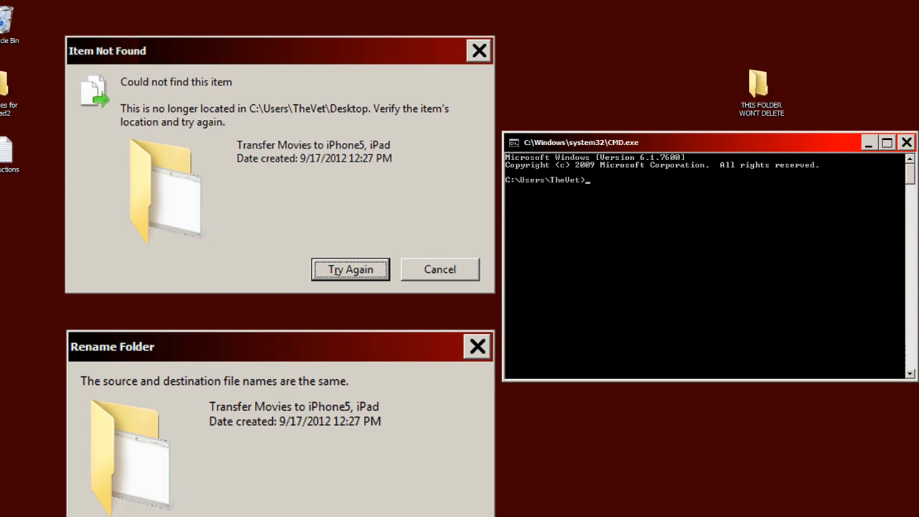
pyautogui.moveTo(653, 189)
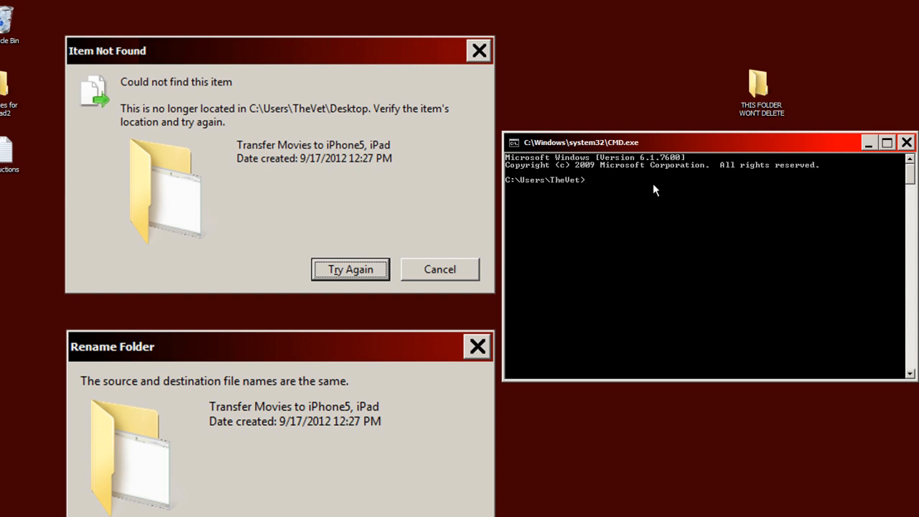
pyautogui.moveTo(634, 191)
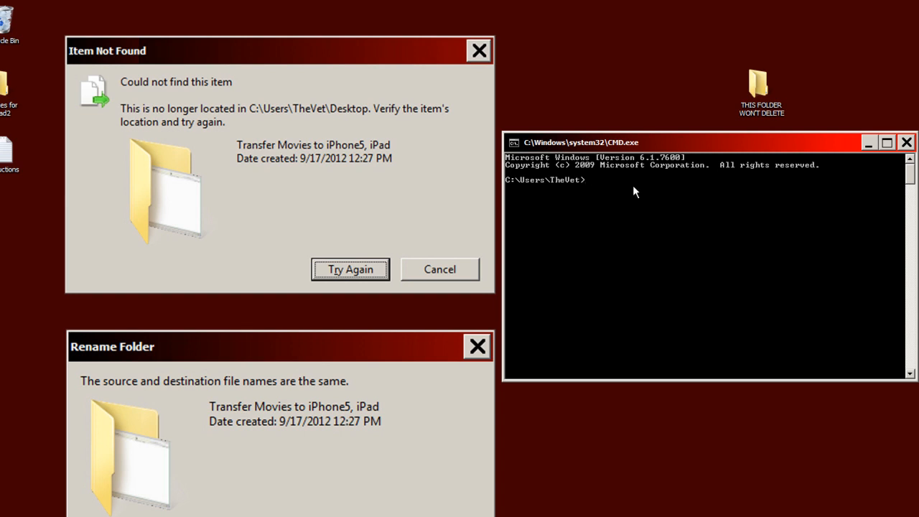
pyautogui.moveTo(627, 190)
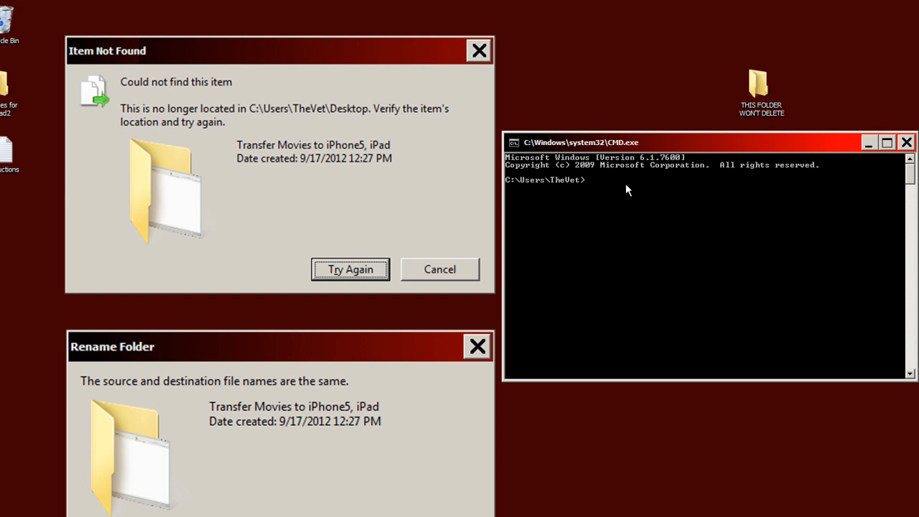
# Enter 'cd /d C:\Users\TheVet\' at the command prompt without running it.
pyautogui.write('cd')
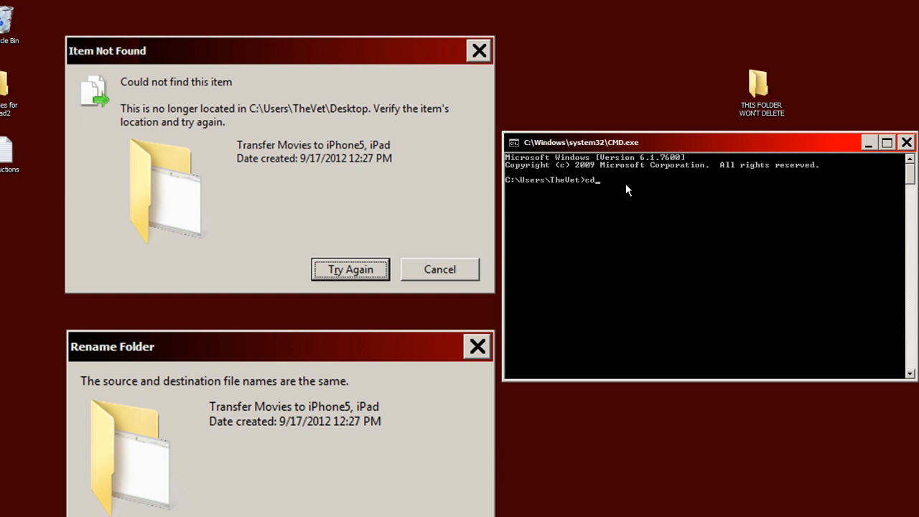
pyautogui.write('/')
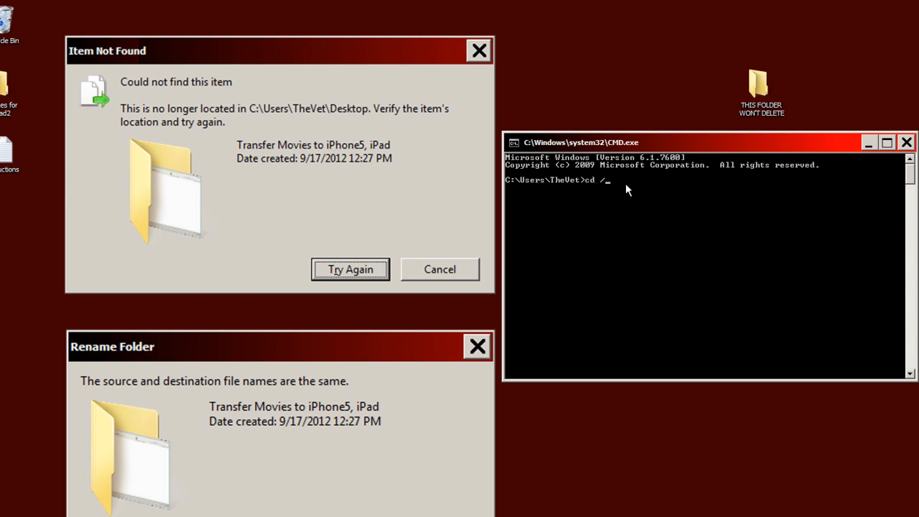
pyautogui.write('d')
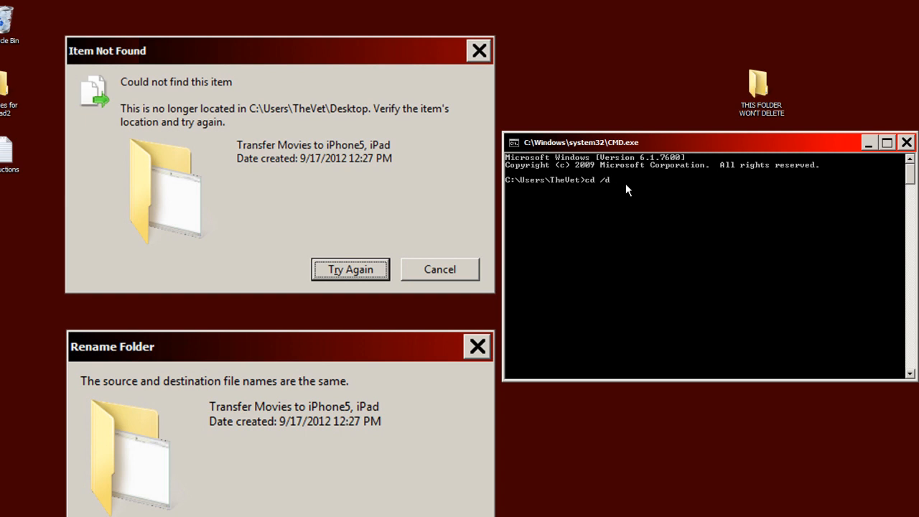
pyautogui.write('C:\\')
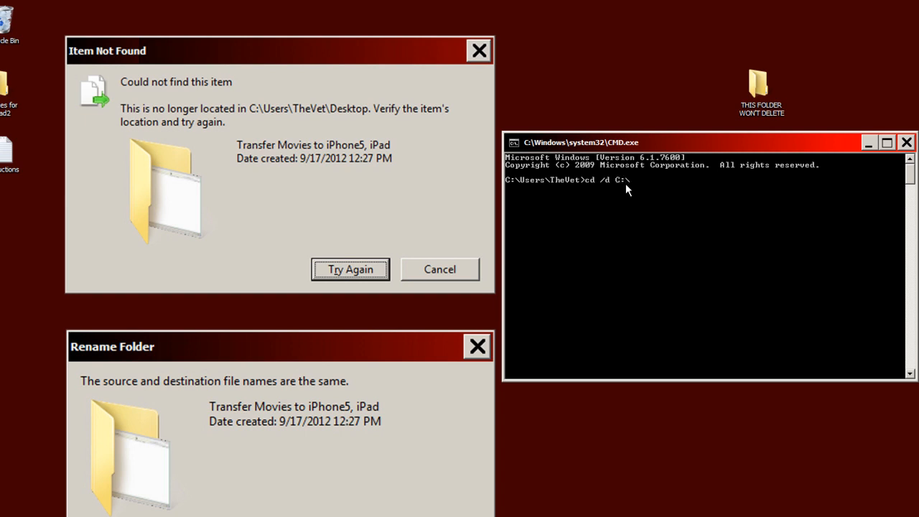
pyautogui.write('Users')
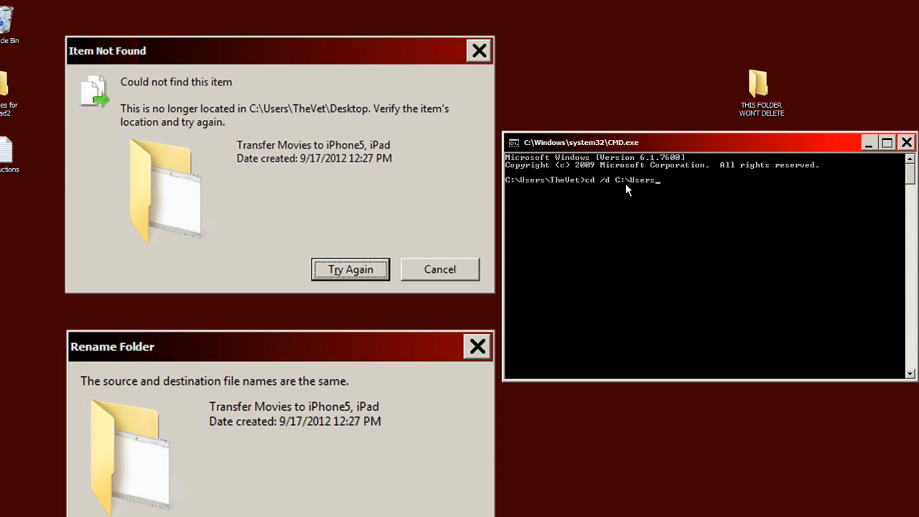
pyautogui.write('\\')
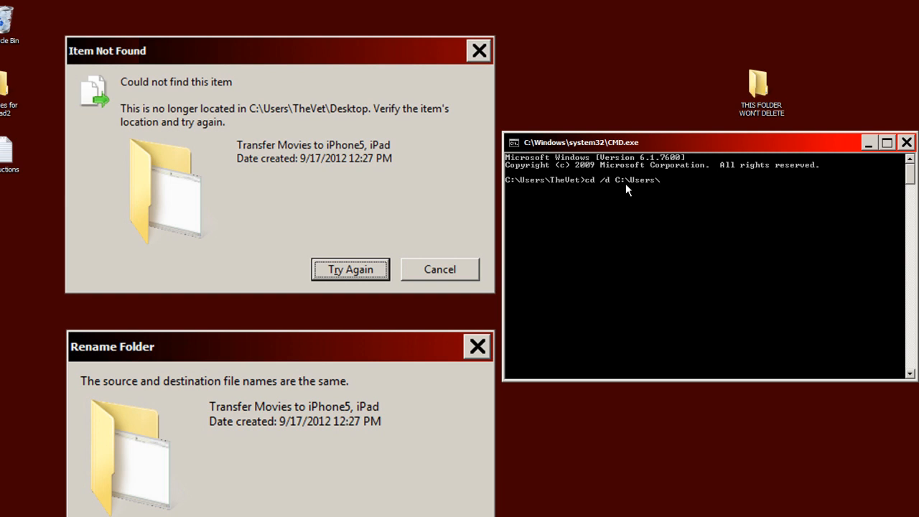
pyautogui.write('I')
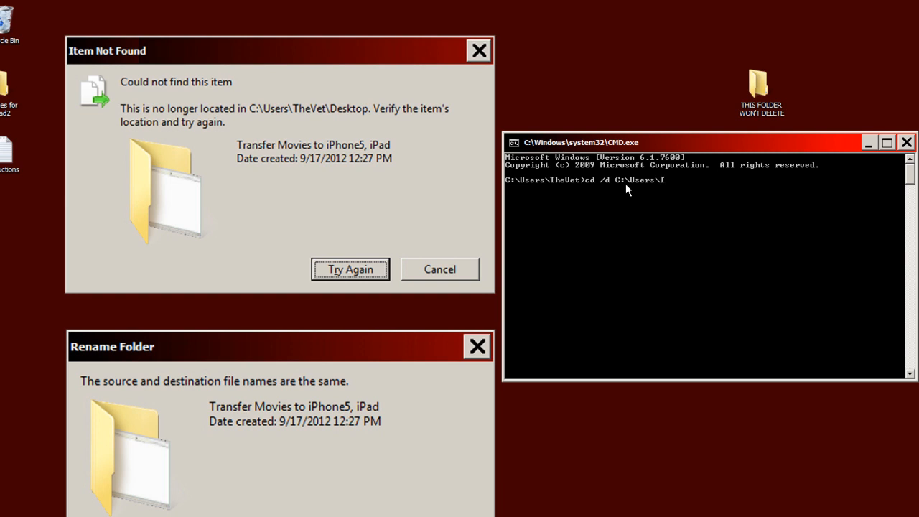
pyautogui.write('heVet')
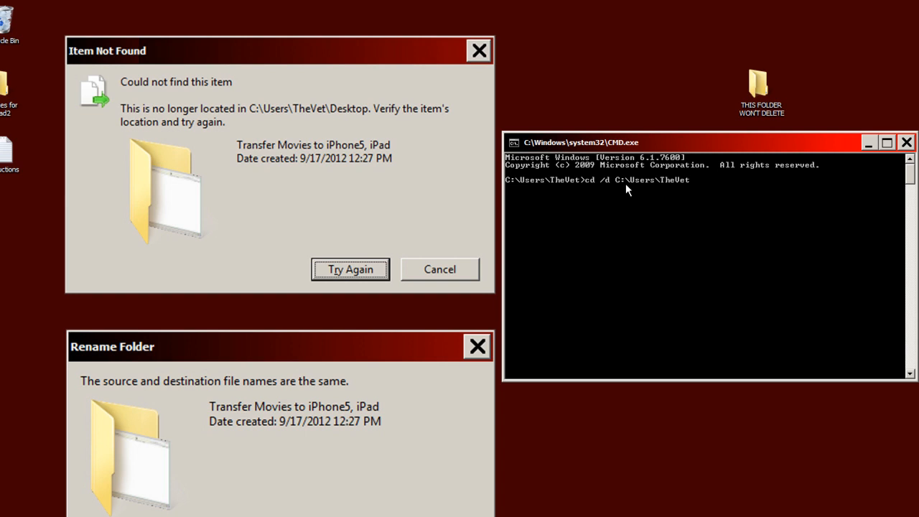
pyautogui.write('\\')
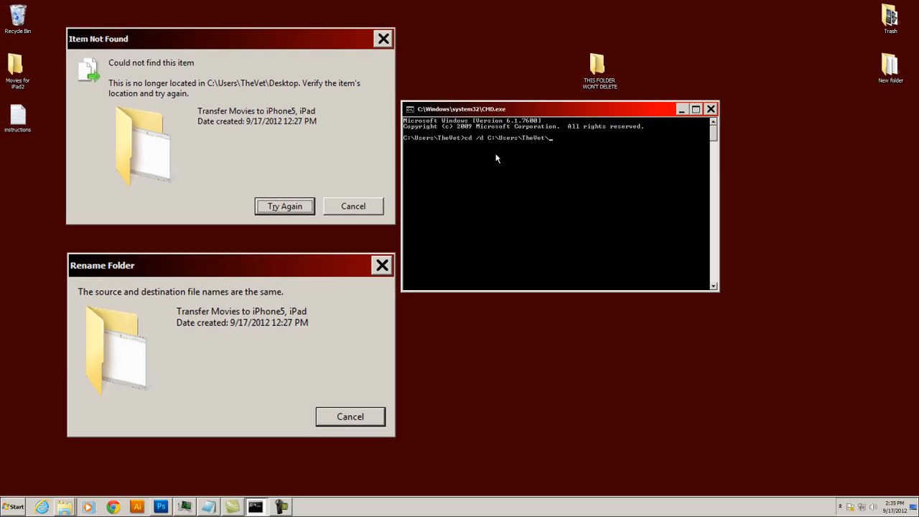
# Browse Explorer to Computer > Local Disk (C:) > Users and select the TheVet folder.
pyautogui.click(13, 506)
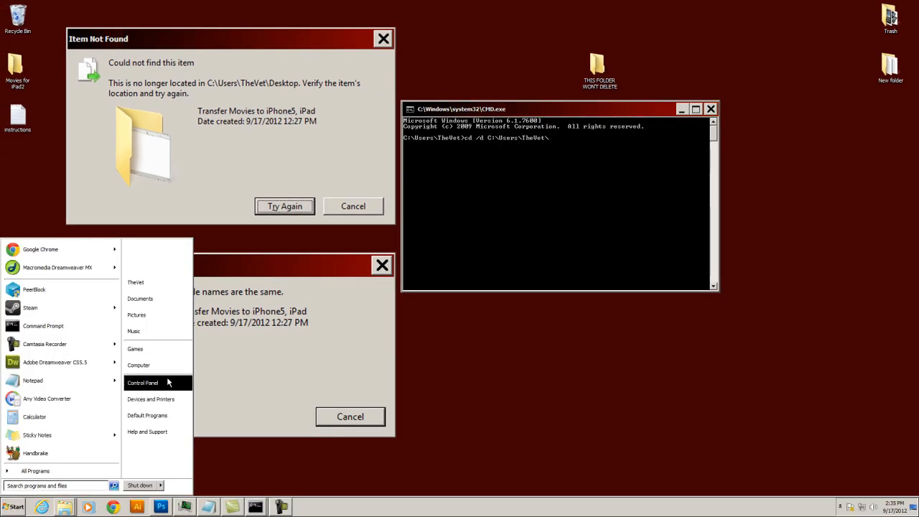
pyautogui.click(139, 364)
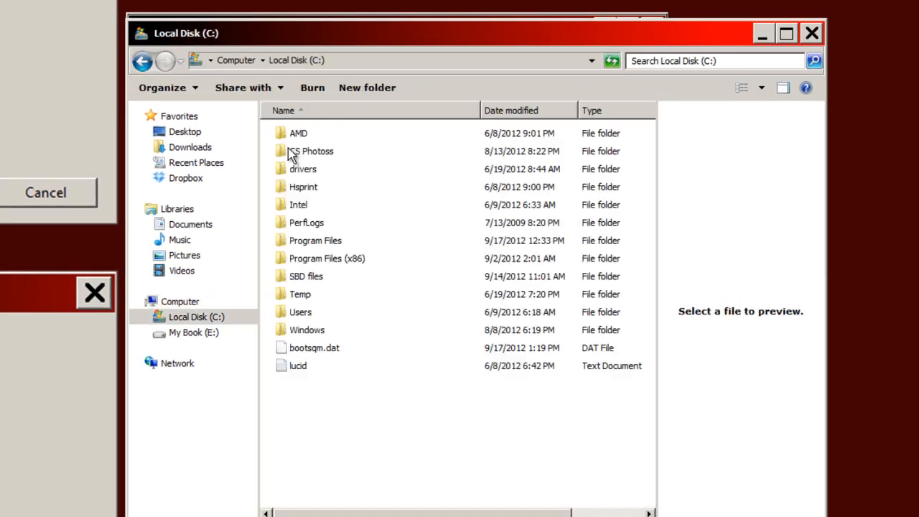
pyautogui.doubleClick(300, 312)
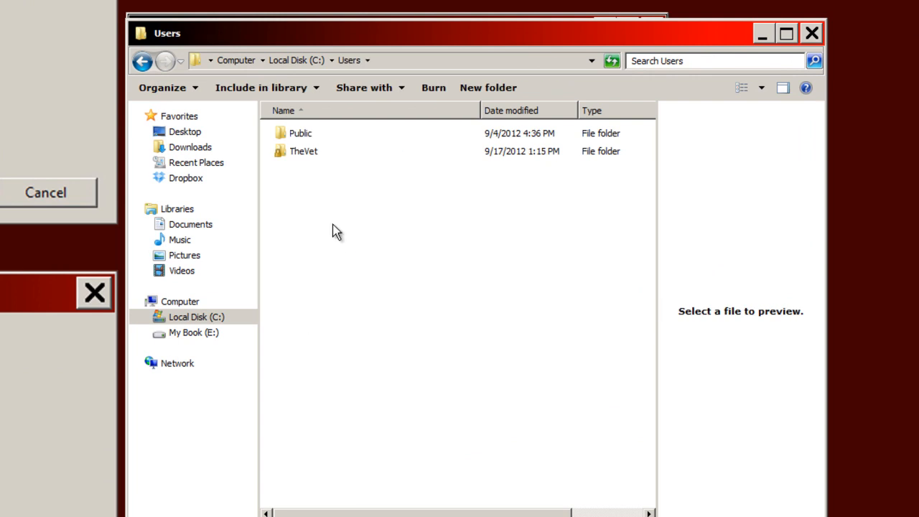
pyautogui.press('ctrl+a')
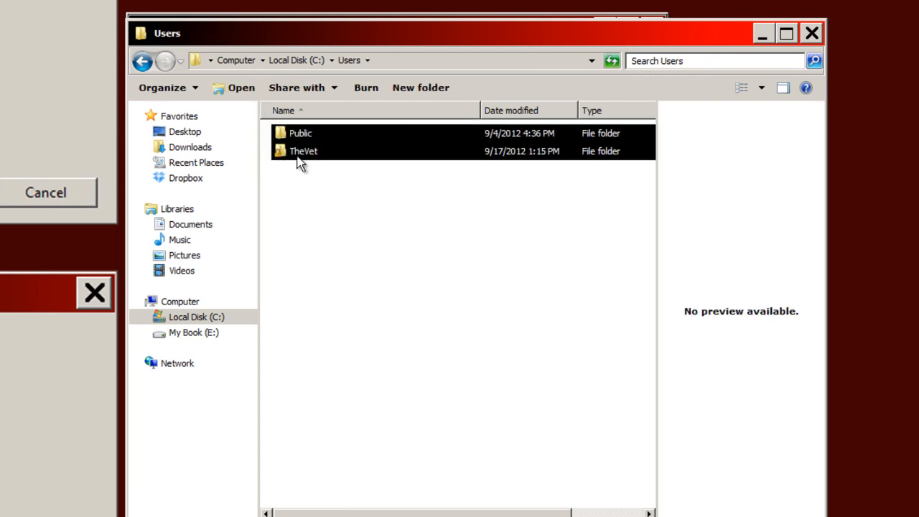
pyautogui.click(303, 151)
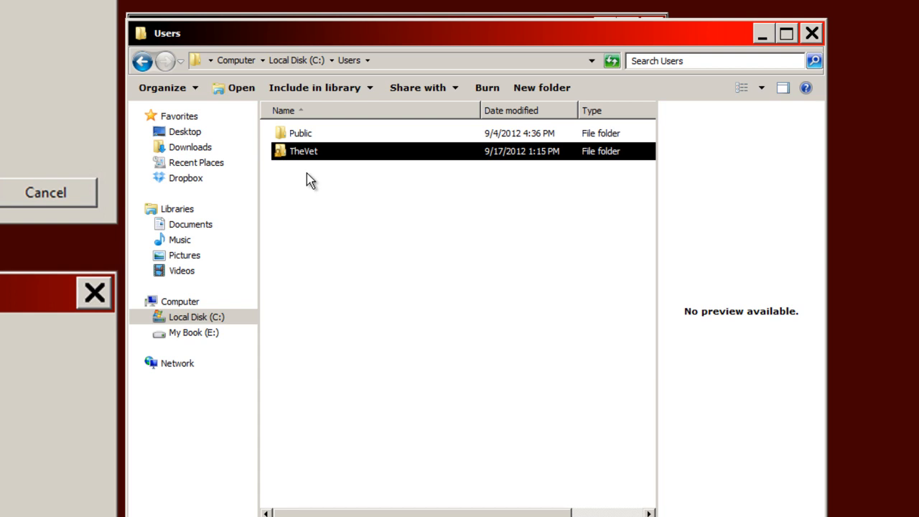
pyautogui.click(309, 179)
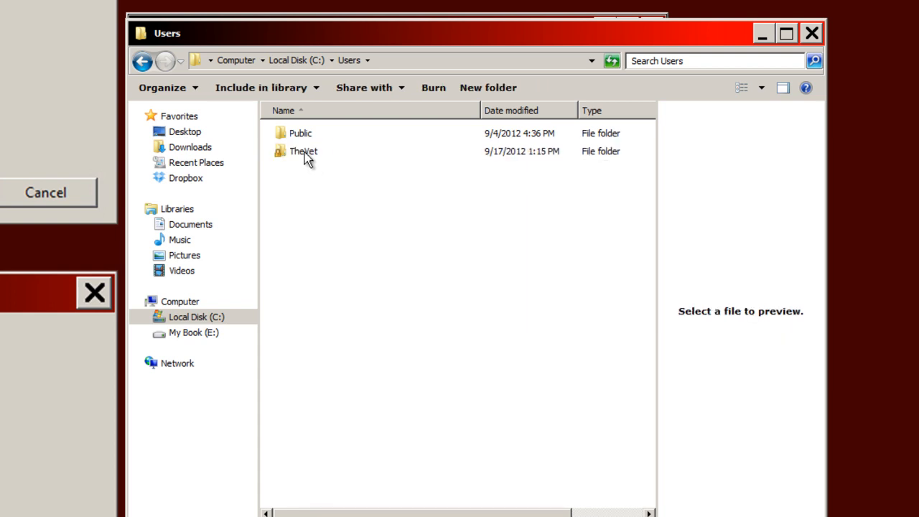
pyautogui.click(303, 151)
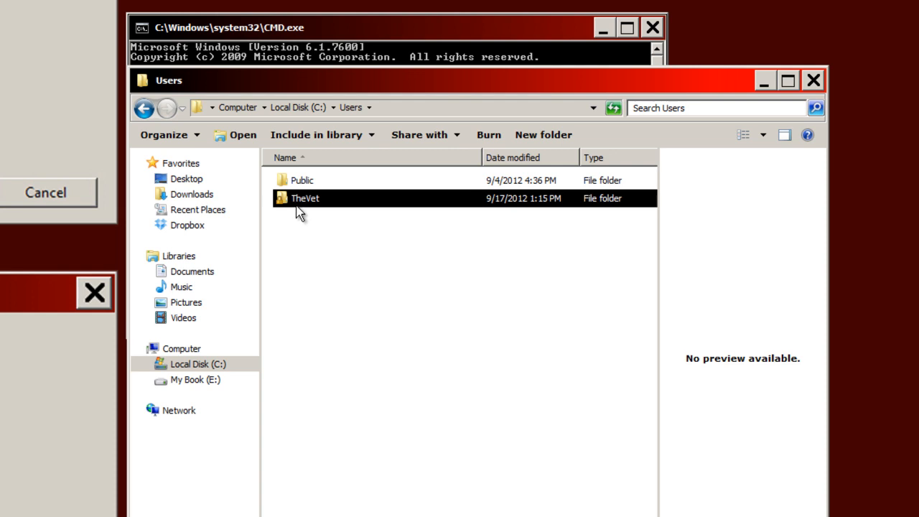
# Open TheVet's Desktop folder and reveal its text path C:\Users\TheVet\Desktop.
pyautogui.doubleClick(305, 198)
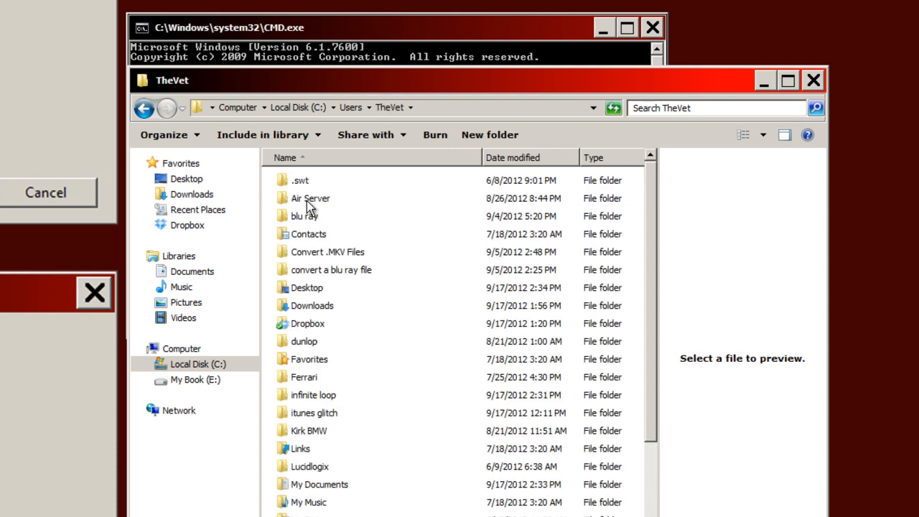
pyautogui.doubleClick(306, 287)
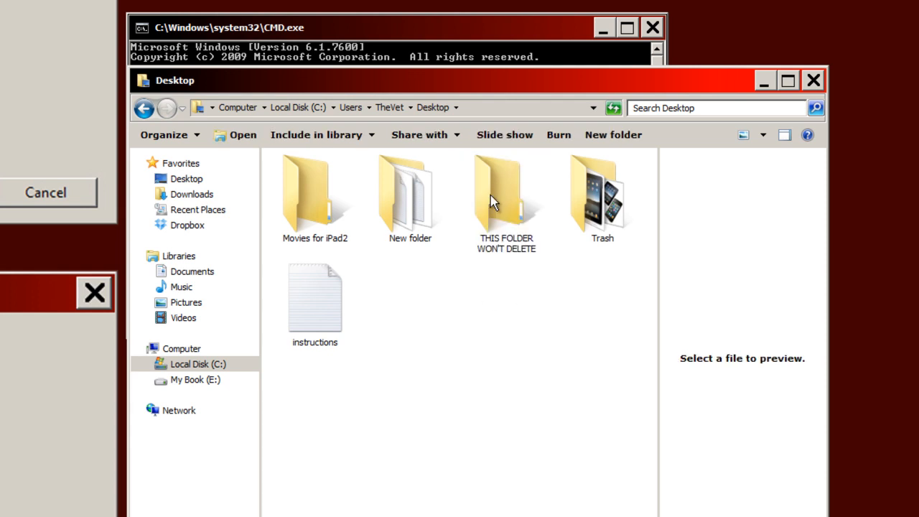
pyautogui.click(395, 108)
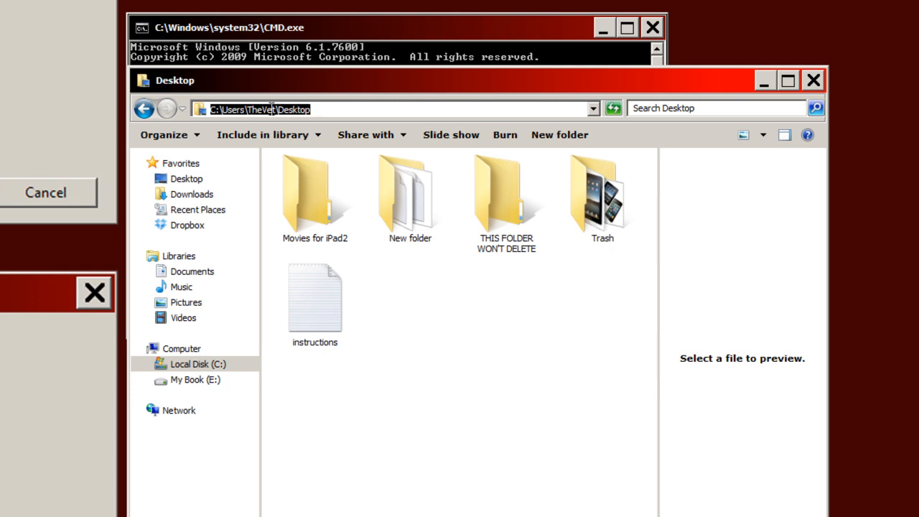
pyautogui.click(326, 109)
pyautogui.write('cd /d C:\\Users\\TheVet\\')
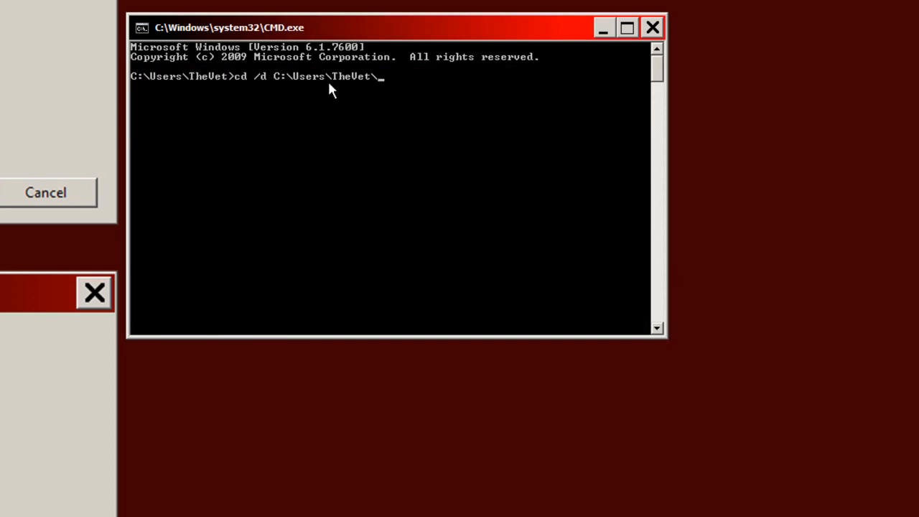
pyautogui.moveTo(289, 86)
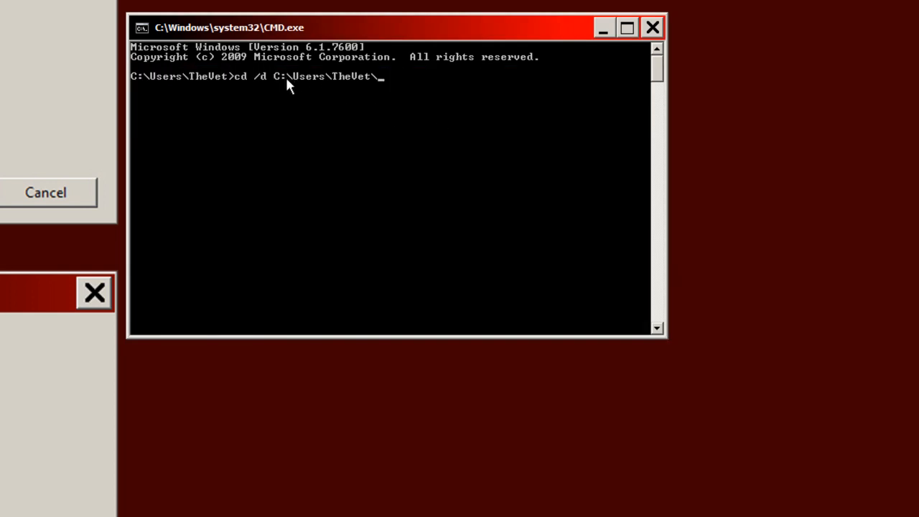
# Complete and run 'cd /d C:\Users\TheVet\Desktop' to switch to the Desktop.
pyautogui.write('D')
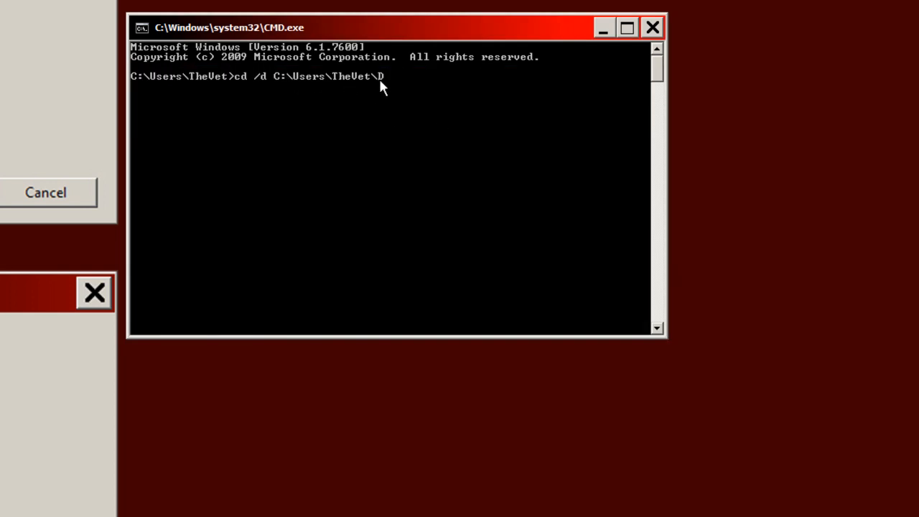
pyautogui.write('esktop')
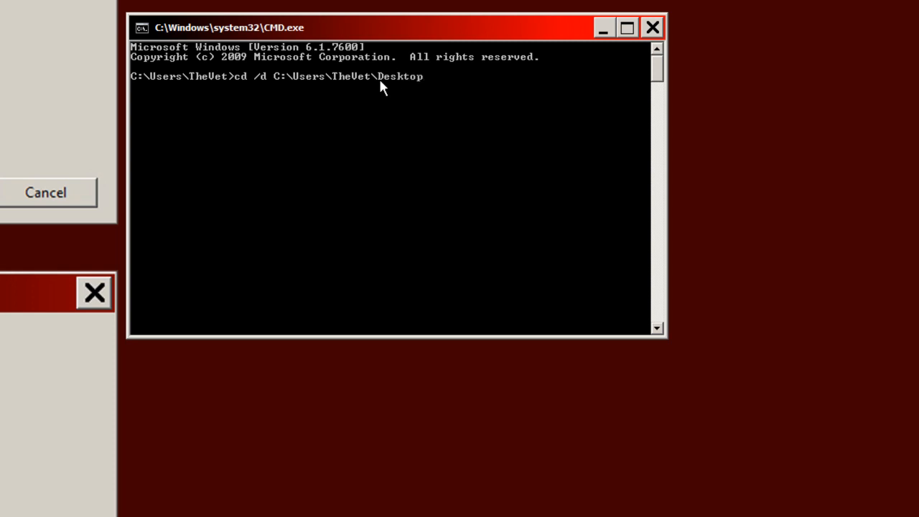
pyautogui.press('Return')
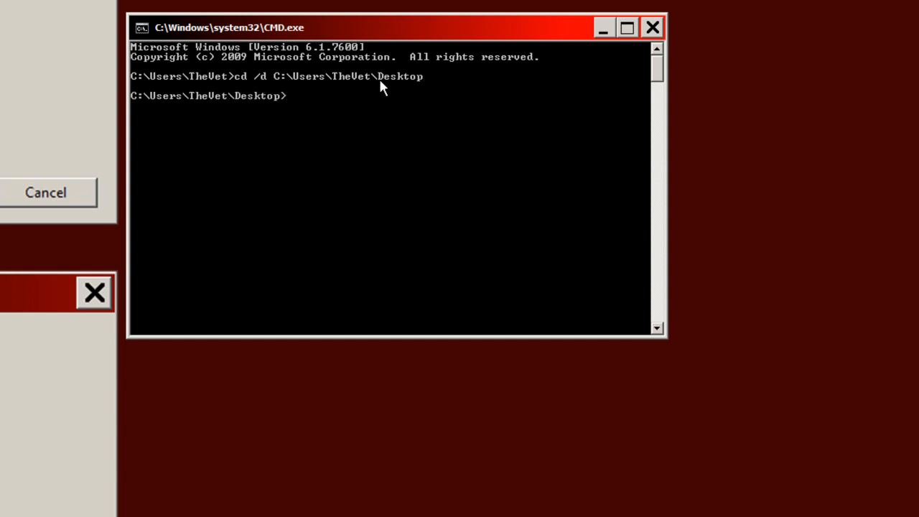
# Run 'dir /x' to reveal THISFO~1 as the short name of the stuck folder.
pyautogui.write('dir /')
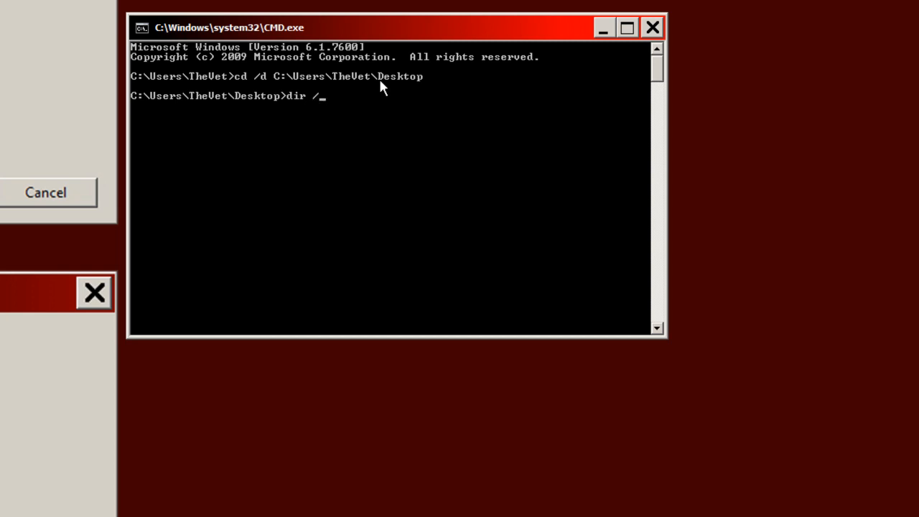
pyautogui.press('Return')
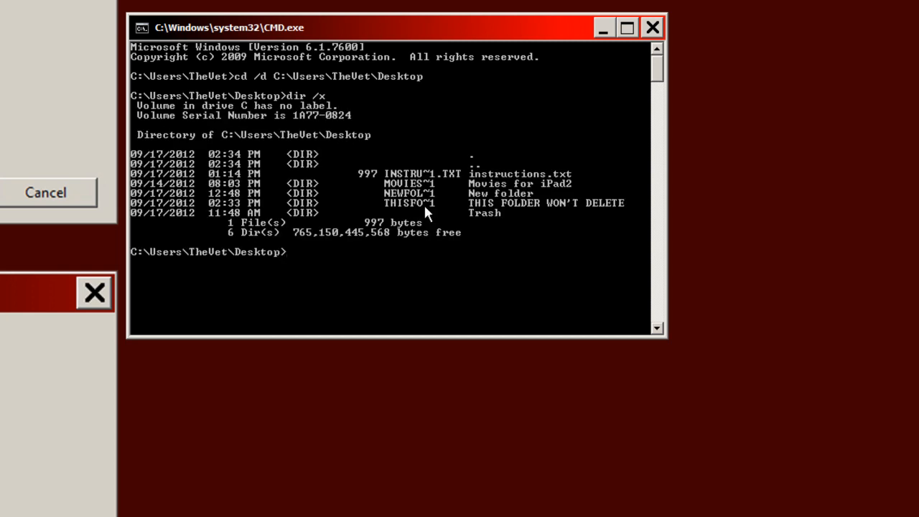
pyautogui.moveTo(450, 224)
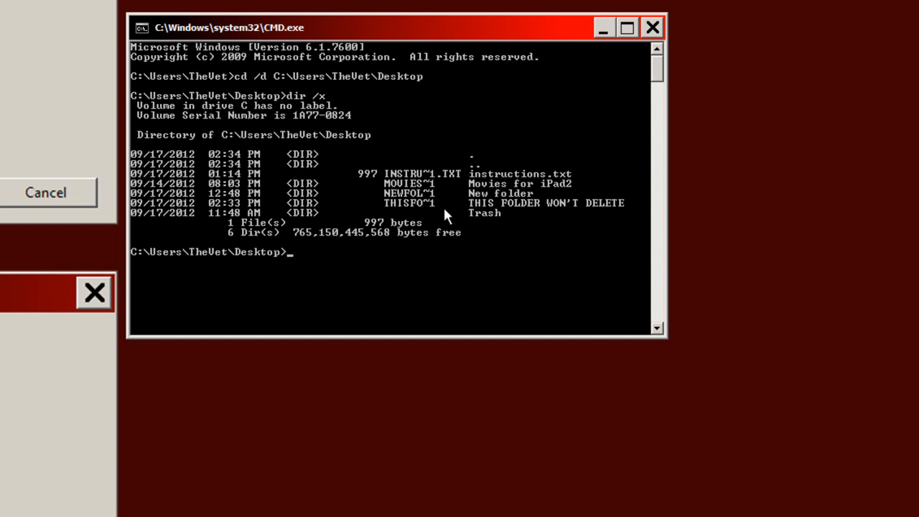
pyautogui.moveTo(480, 212)
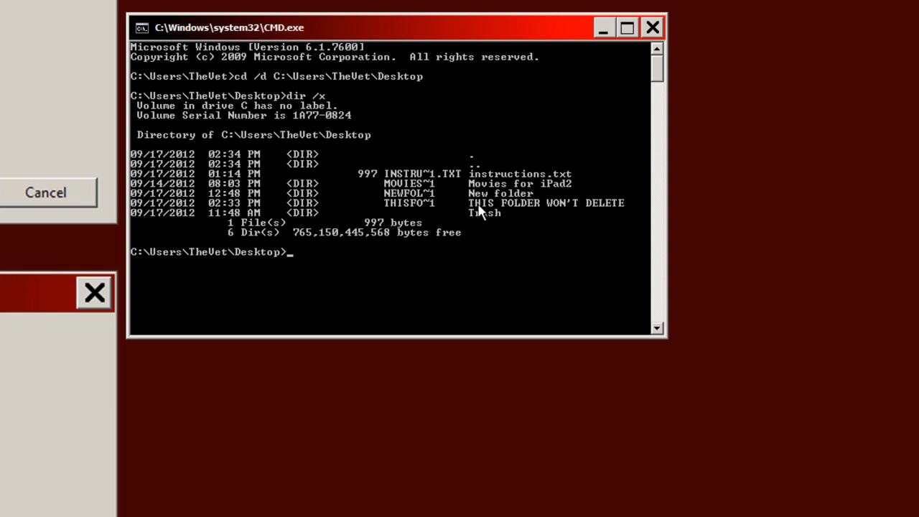
pyautogui.moveTo(600, 212)
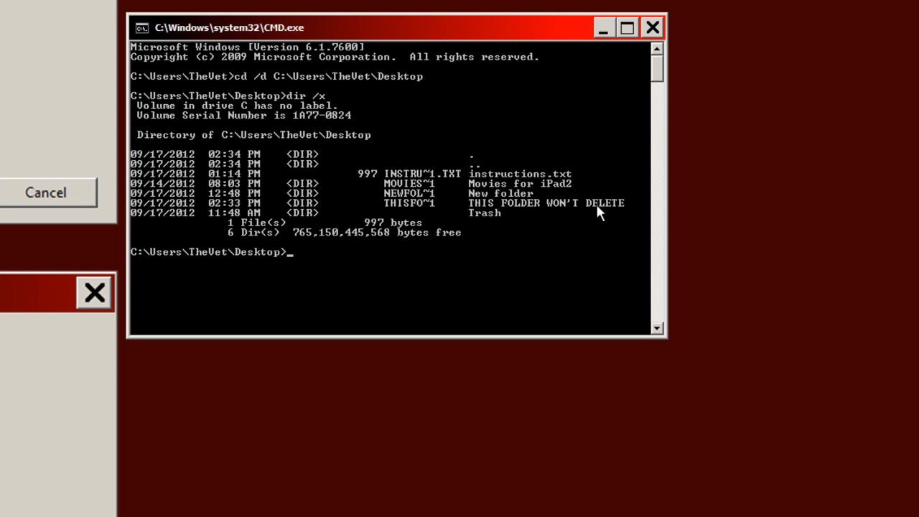
pyautogui.moveTo(409, 212)
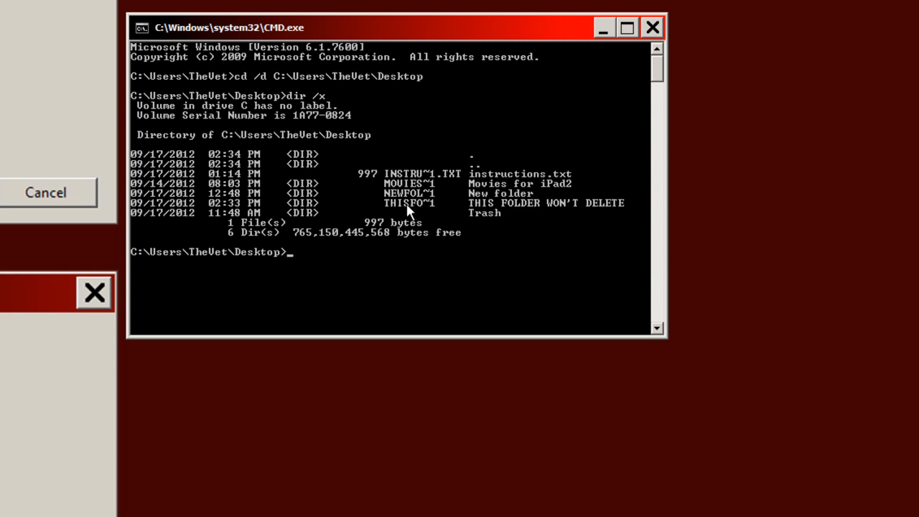
pyautogui.moveTo(298, 263)
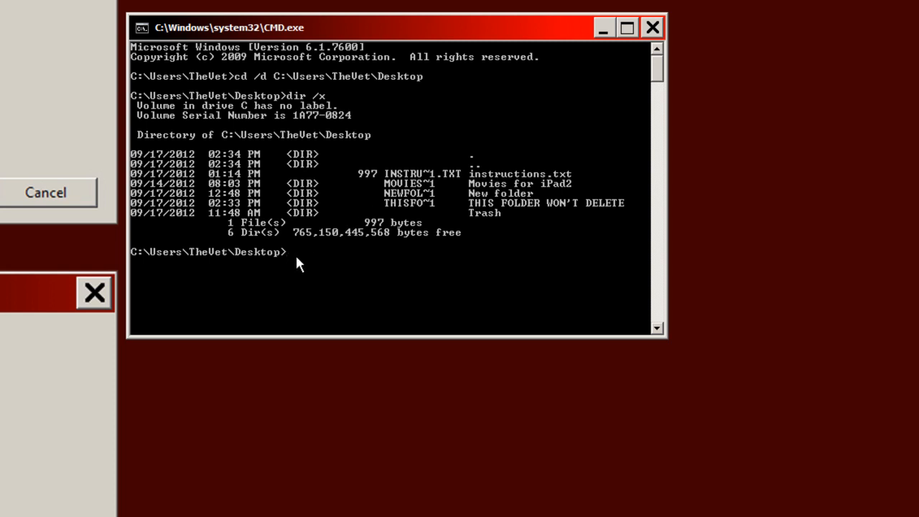
pyautogui.moveTo(350, 247)
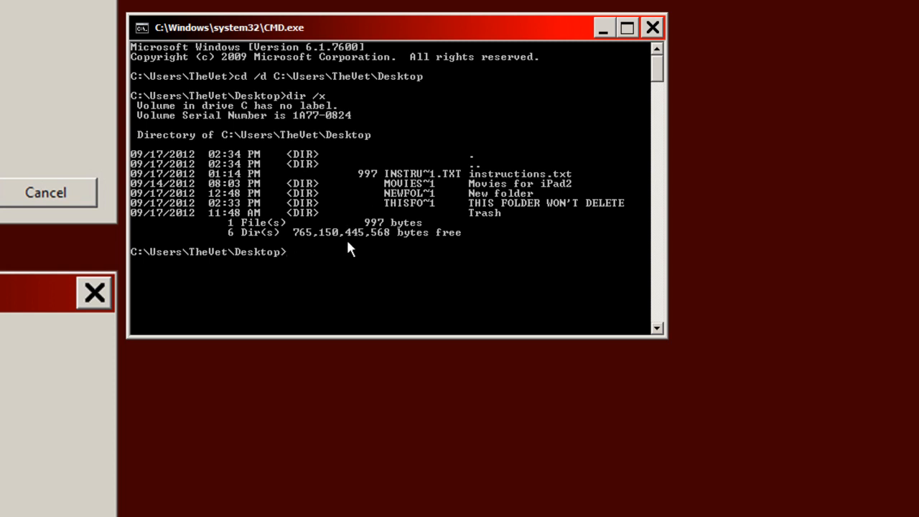
pyautogui.moveTo(445, 213)
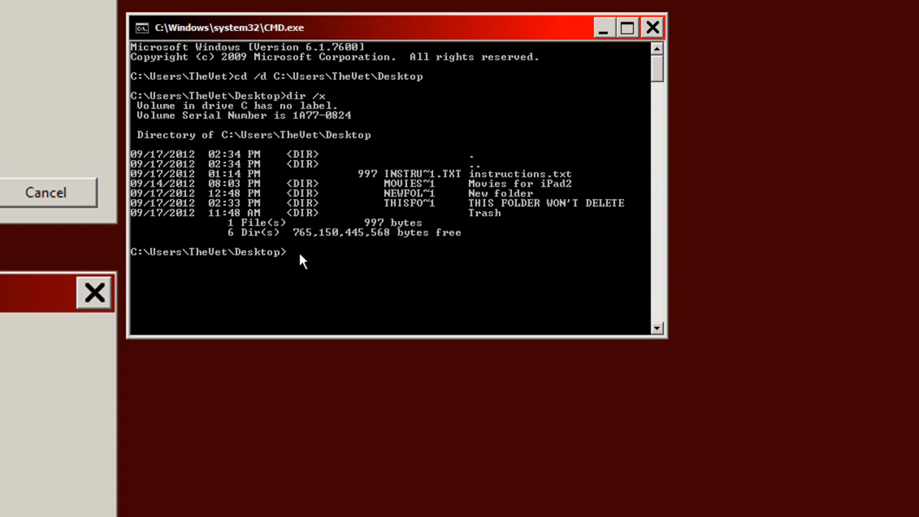
# Type 'rmdir /q /s THISFO~1' at the Desktop prompt, not yet run.
pyautogui.write('rm')
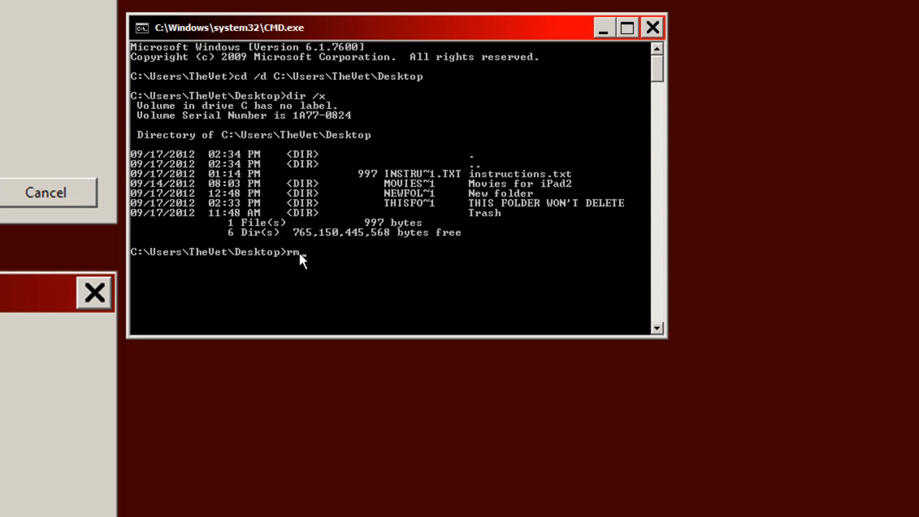
pyautogui.write('dir')
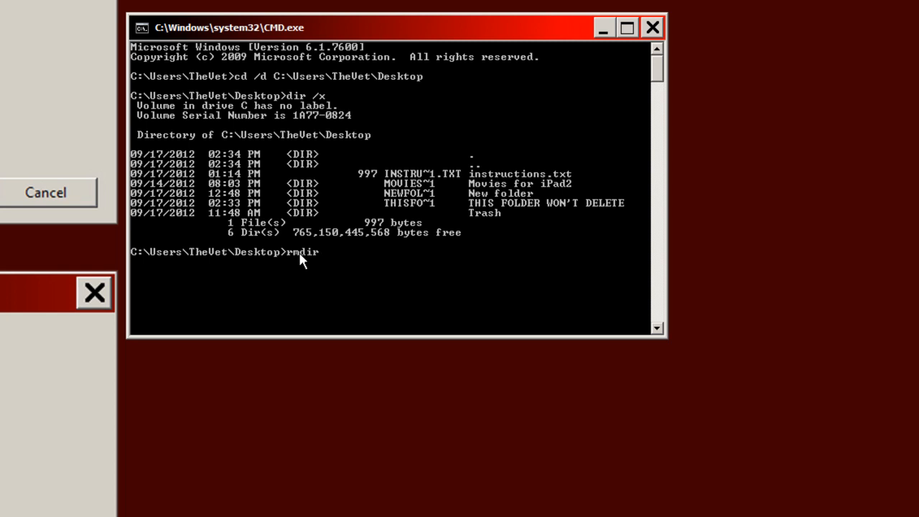
pyautogui.write('/q /')
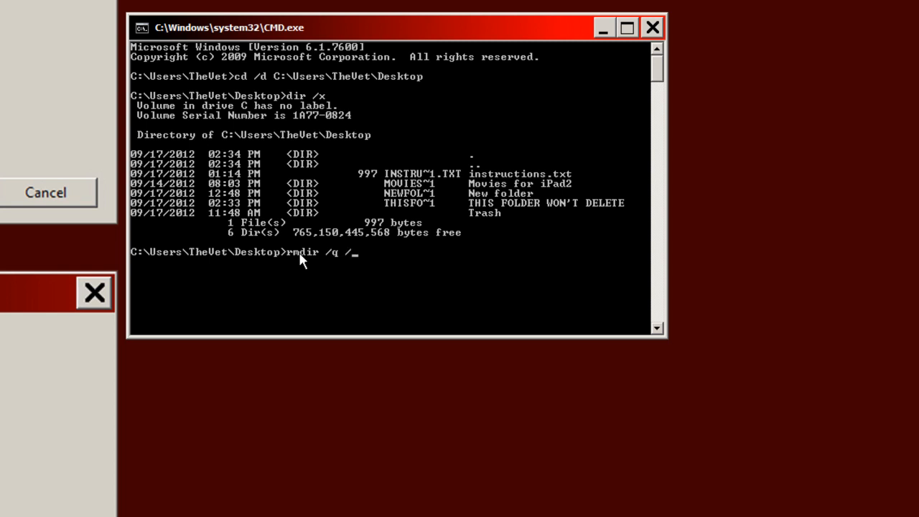
pyautogui.write('s')
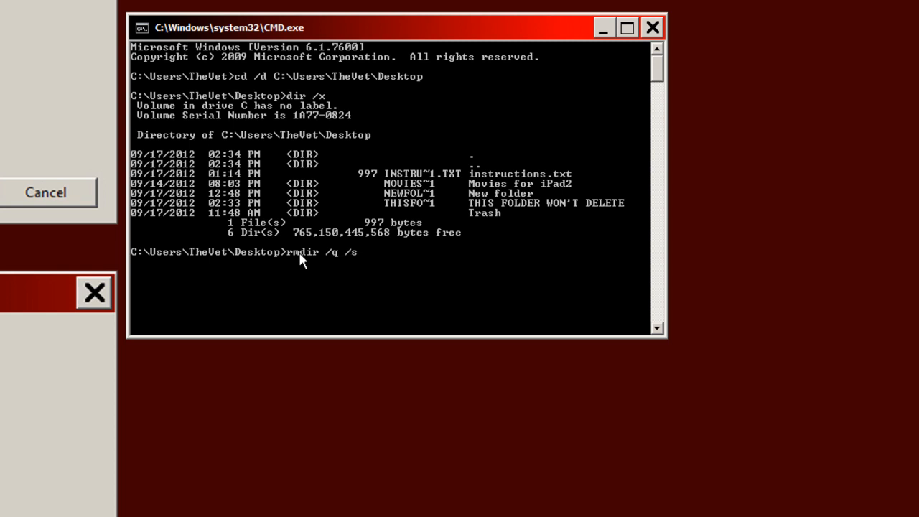
pyautogui.moveTo(429, 208)
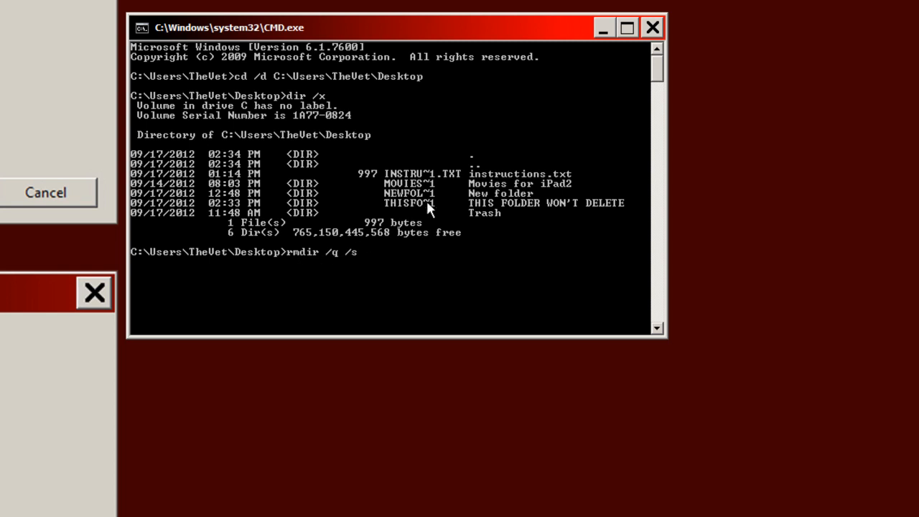
pyautogui.moveTo(445, 208)
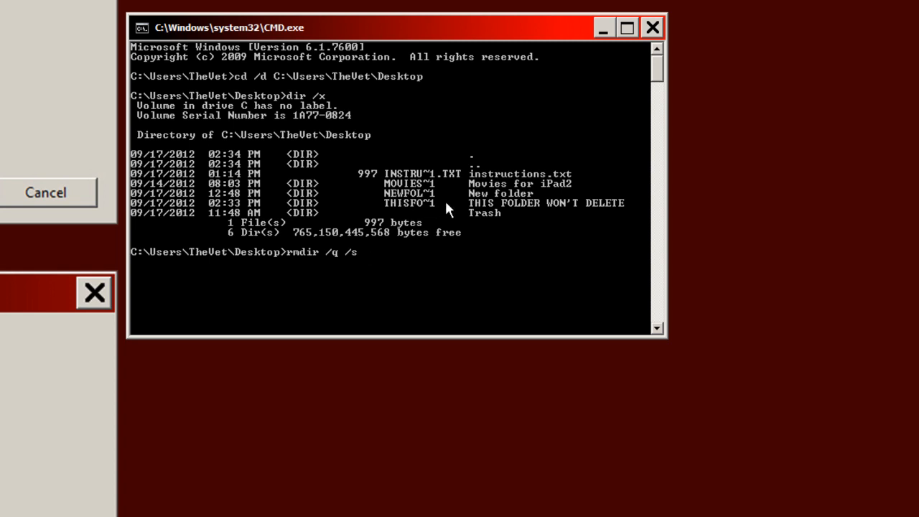
pyautogui.write('THISFO')
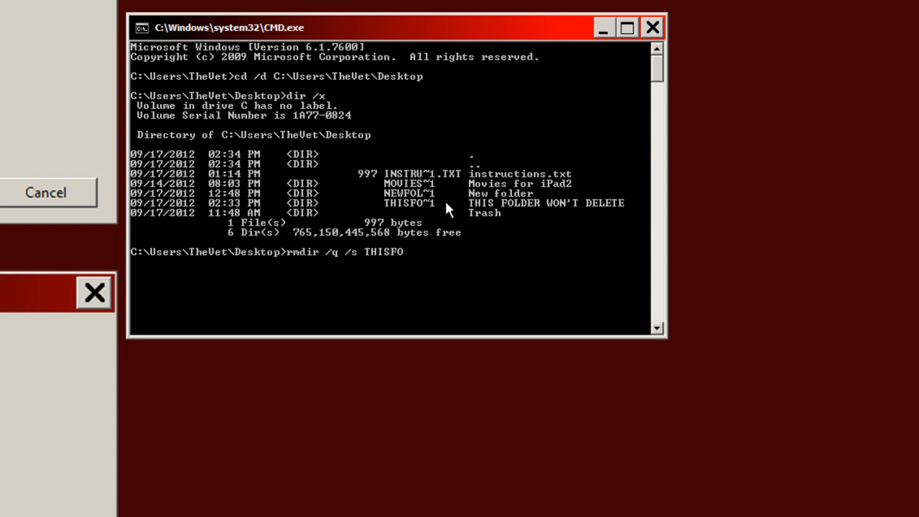
pyautogui.write('~1')
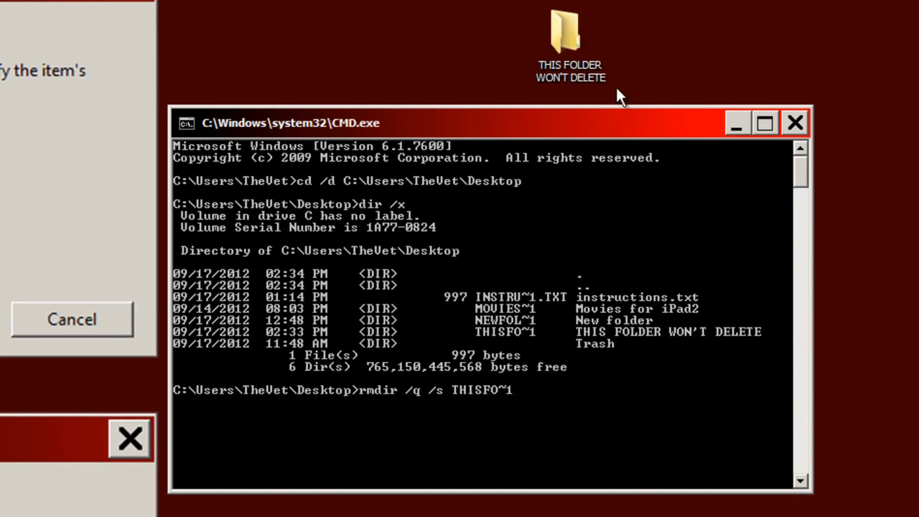
pyautogui.moveTo(610, 39)
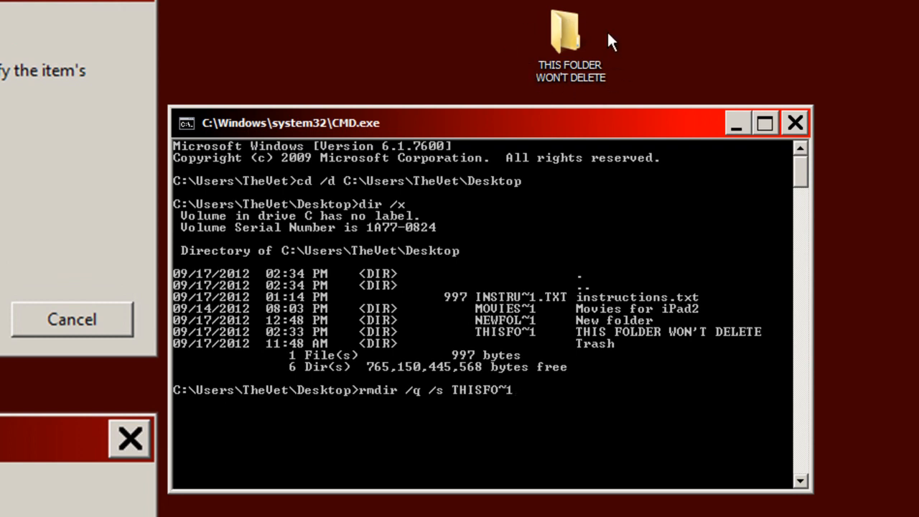
pyautogui.moveTo(605, 61)
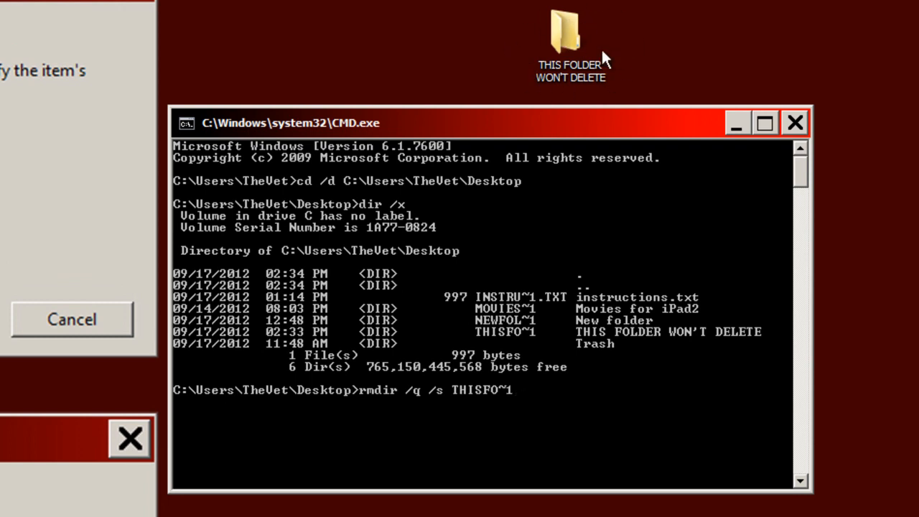